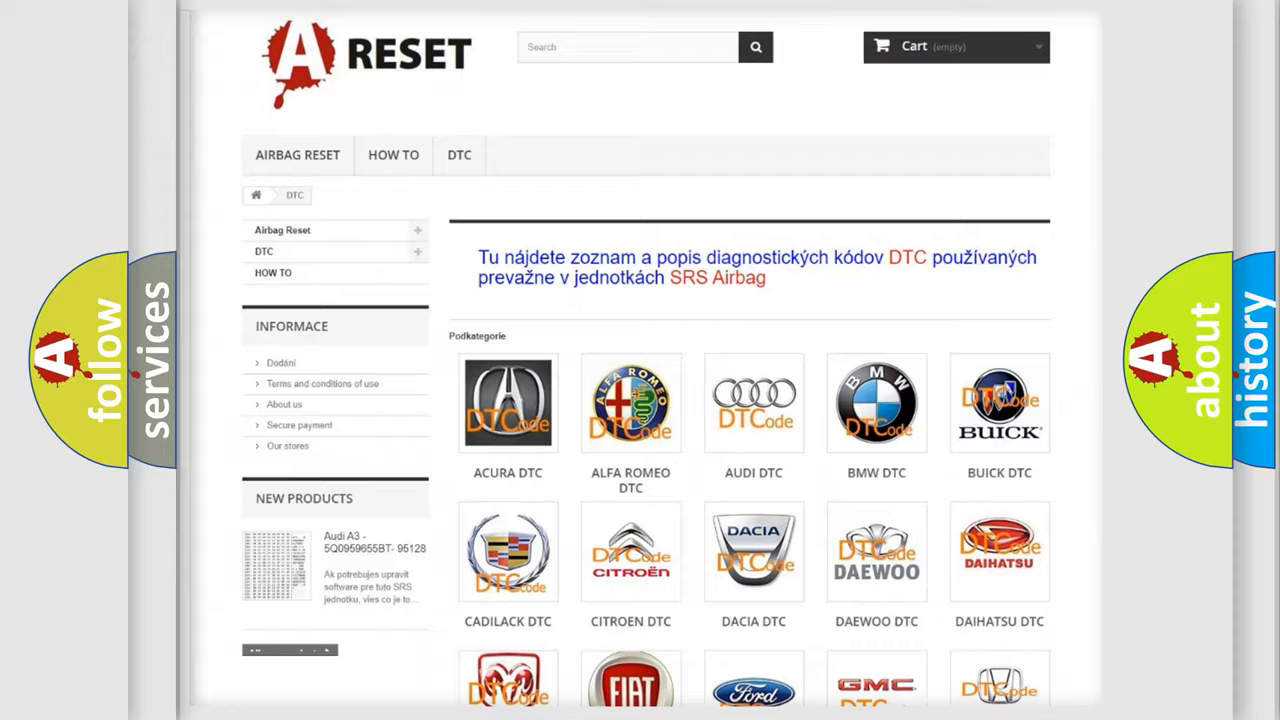
Step: Scroll the car-brand grid on the DTC category page and open the Toyota DTC tile
{"action": "scroll", "scroll_direction": "down", "scroll_amount": 3}
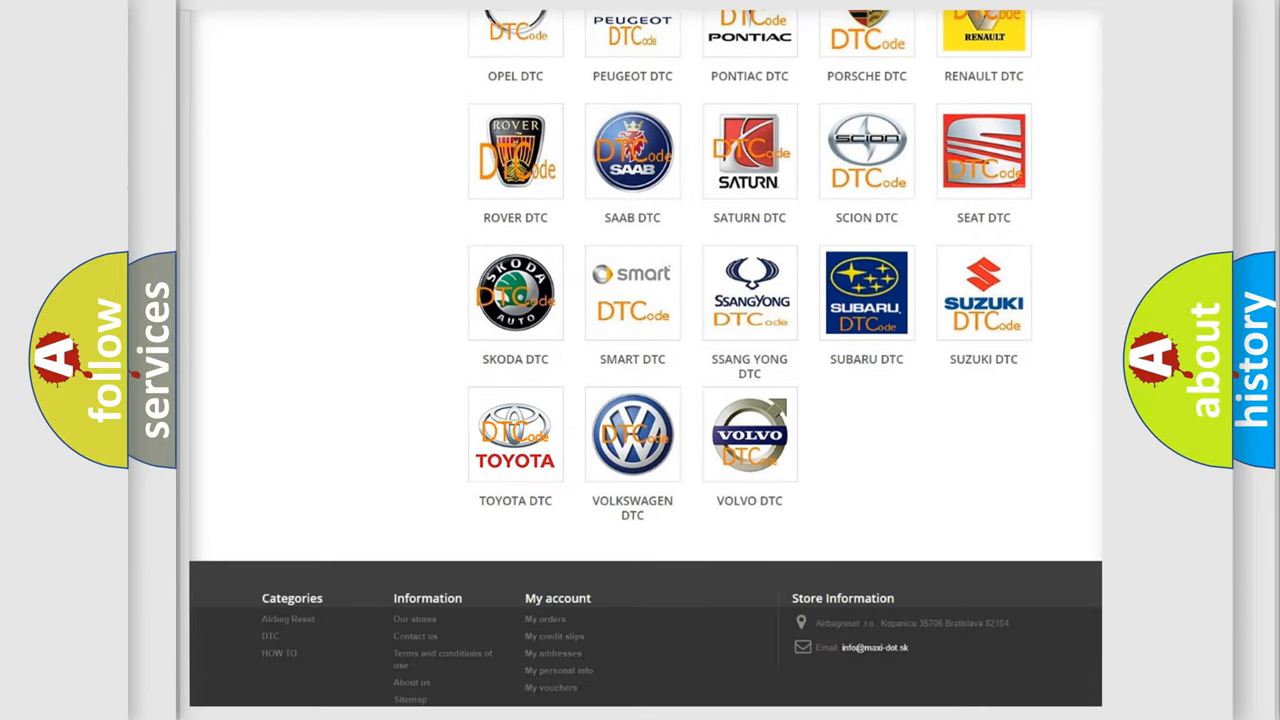
{"action": "left_click", "coordinate": [515, 434]}
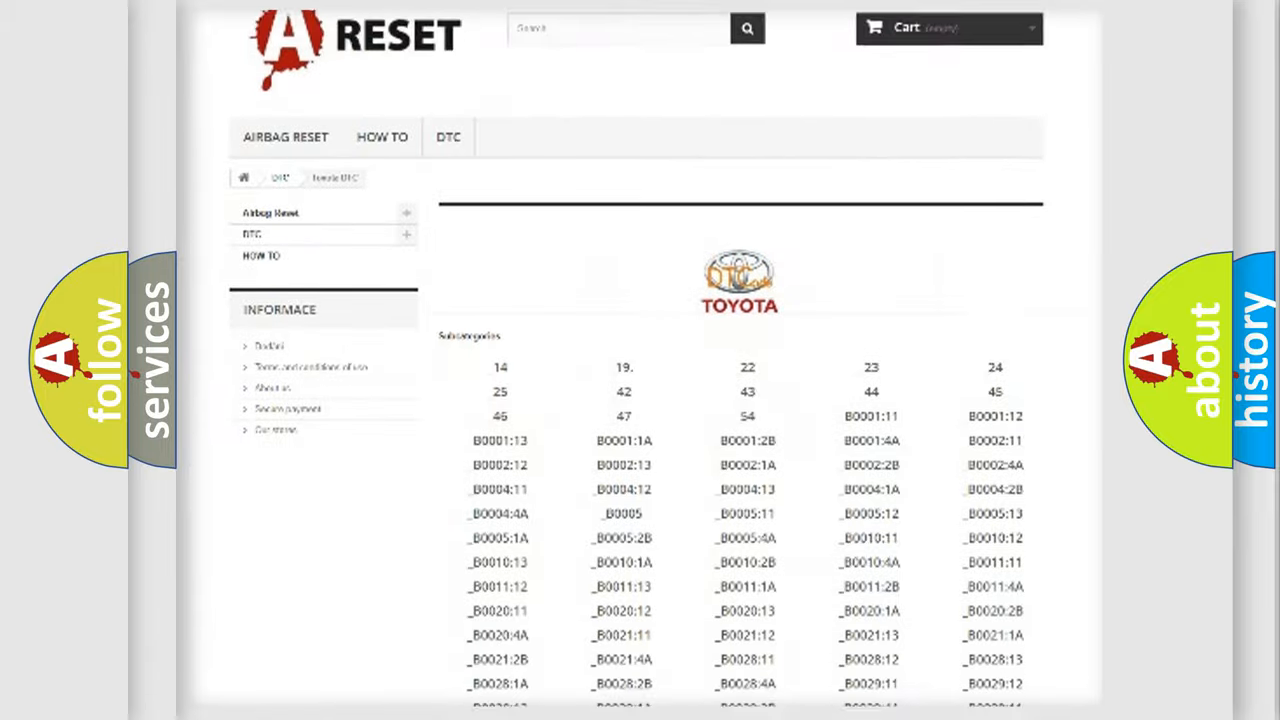
{"action": "scroll", "scroll_direction": "down", "scroll_amount": 3}
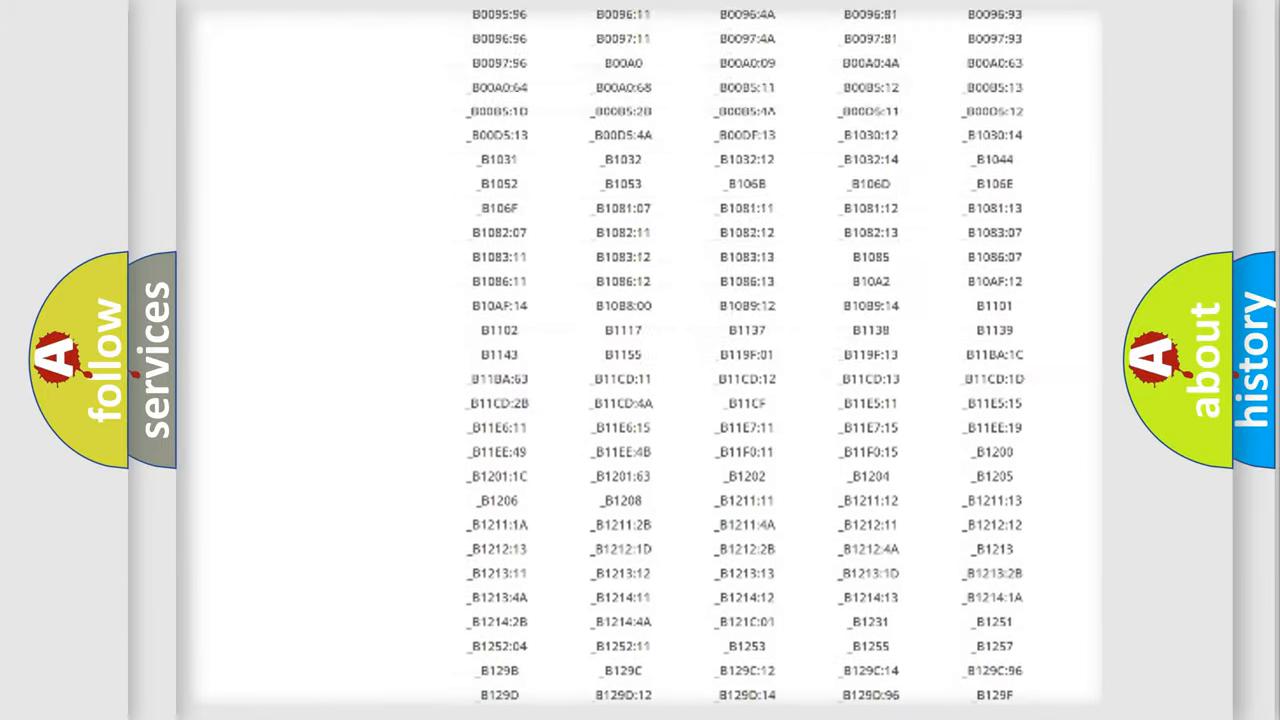
{"action": "scroll", "scroll_direction": "up", "scroll_amount": 3}
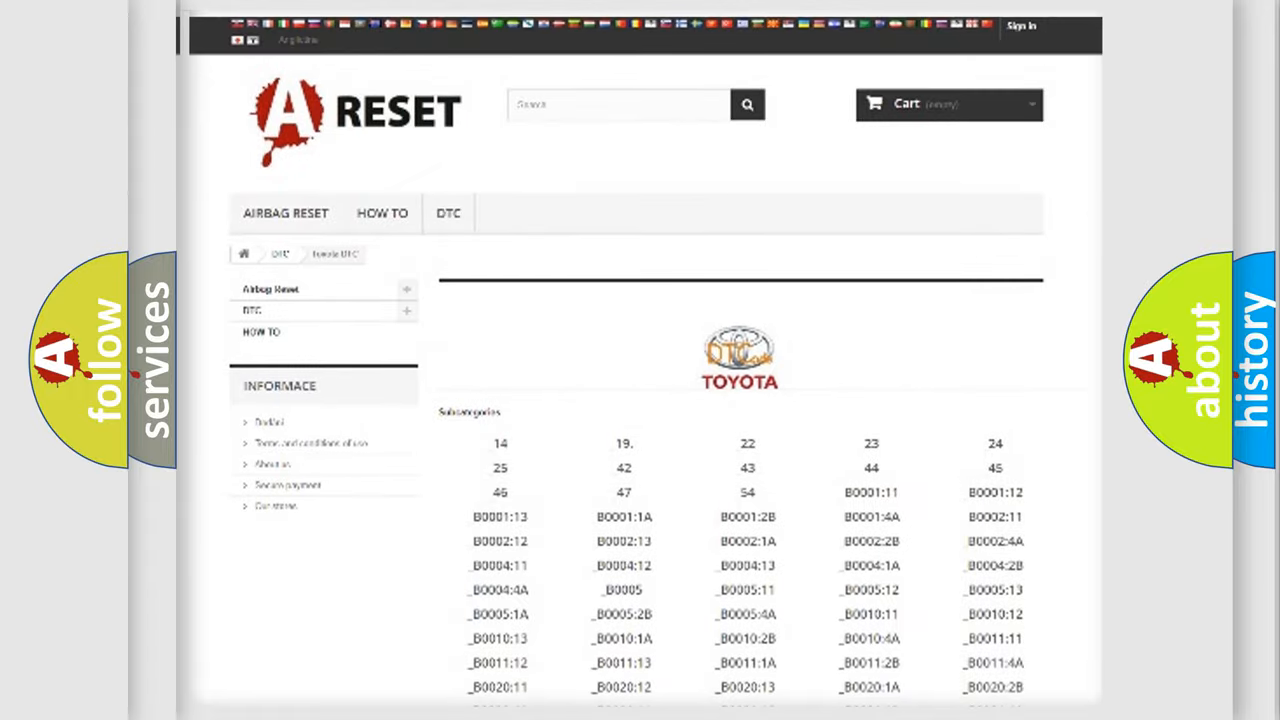